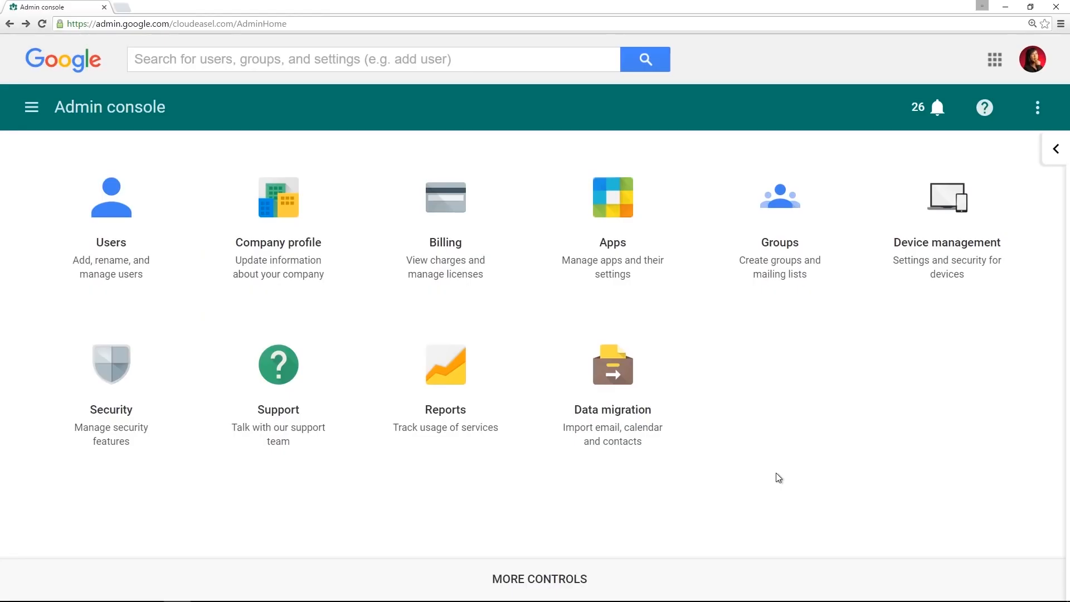
# Allow users to turn on 2-step verification in Security basic settings and save the change
pyautogui.click(110, 363)
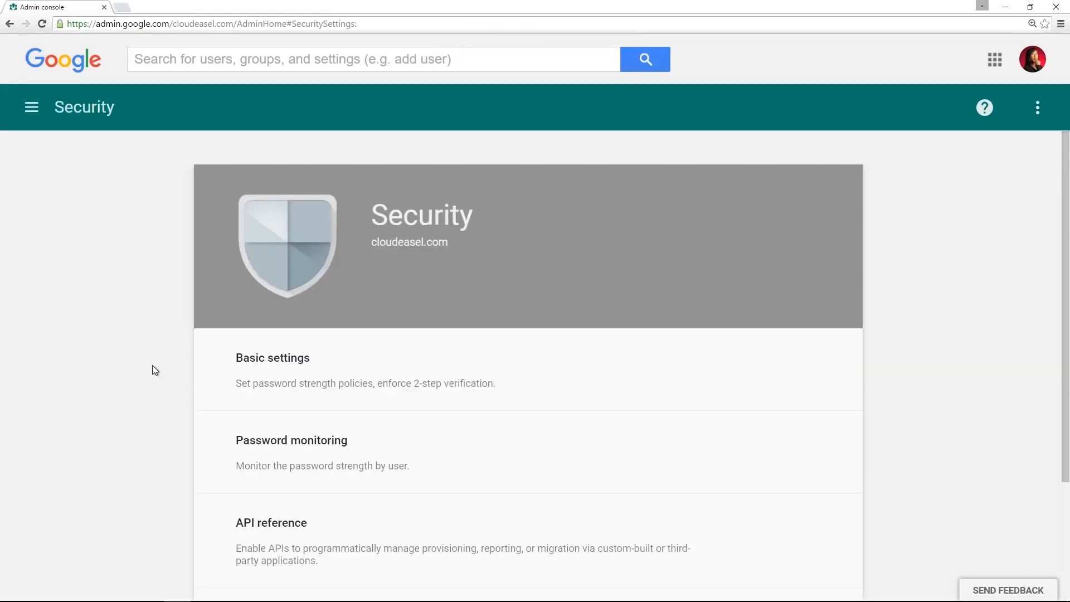
pyautogui.click(271, 358)
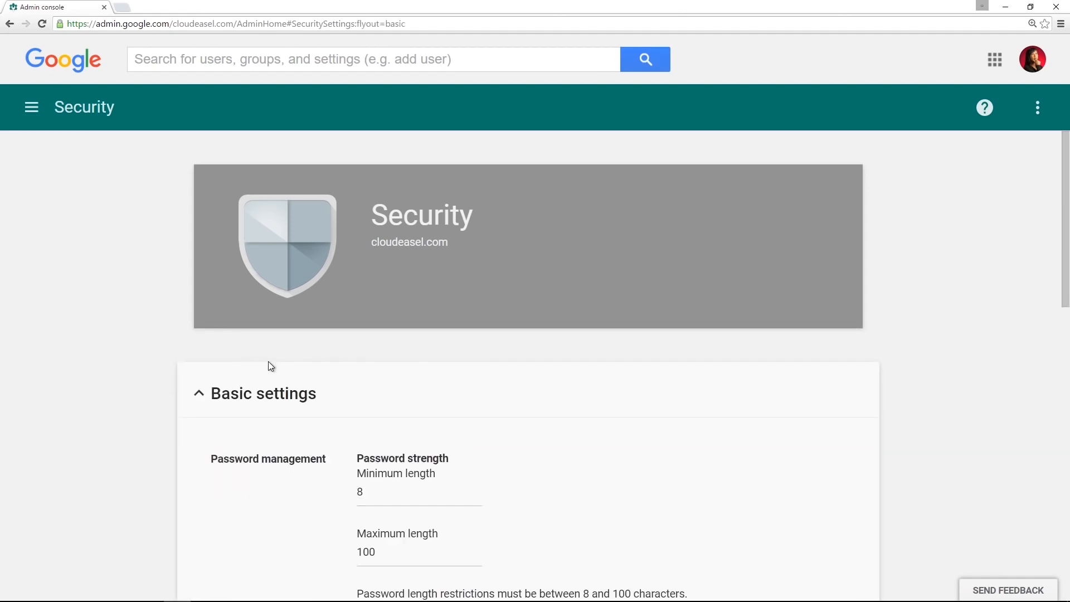
pyautogui.scroll(-3)
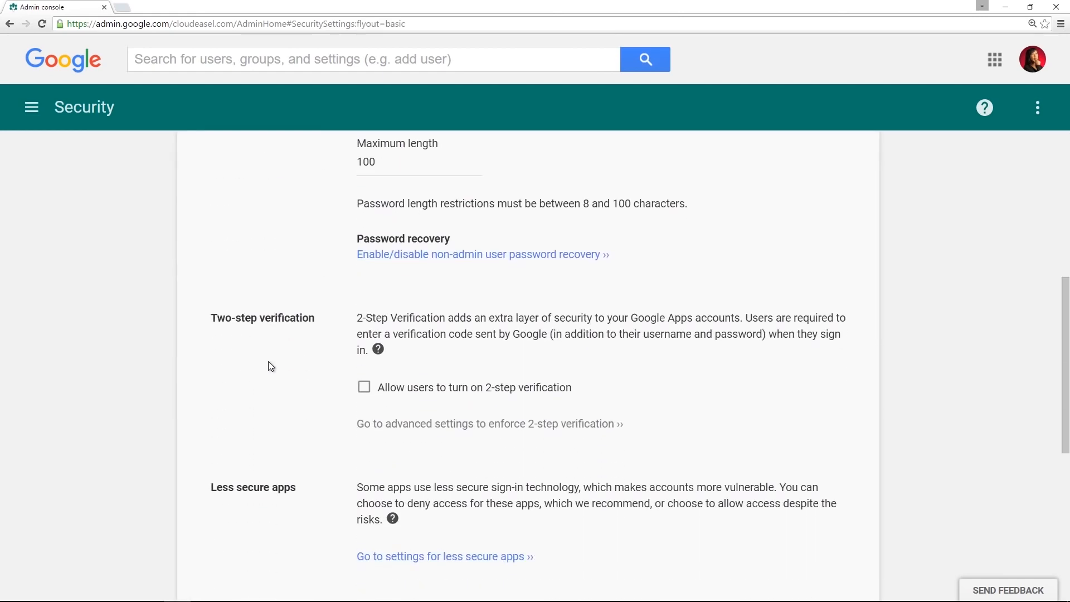
pyautogui.click(363, 387)
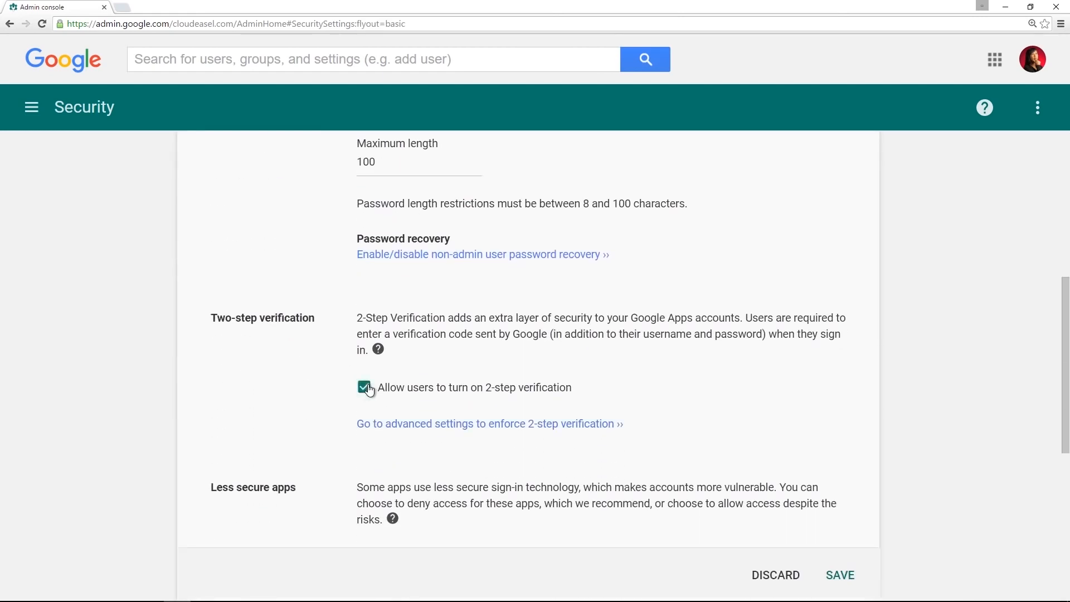
pyautogui.click(838, 575)
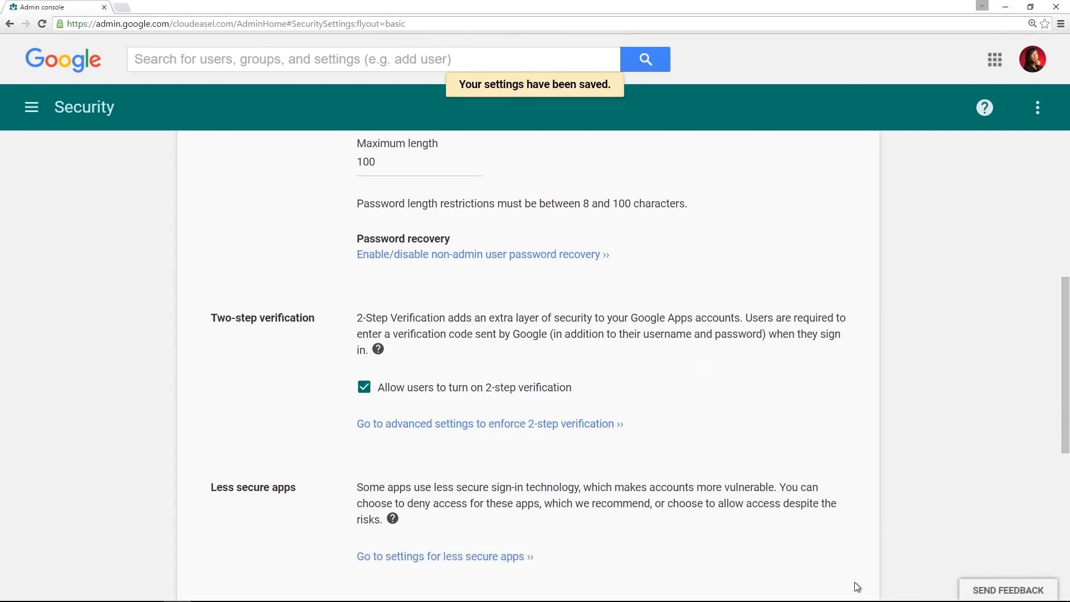
pyautogui.moveTo(609, 433)
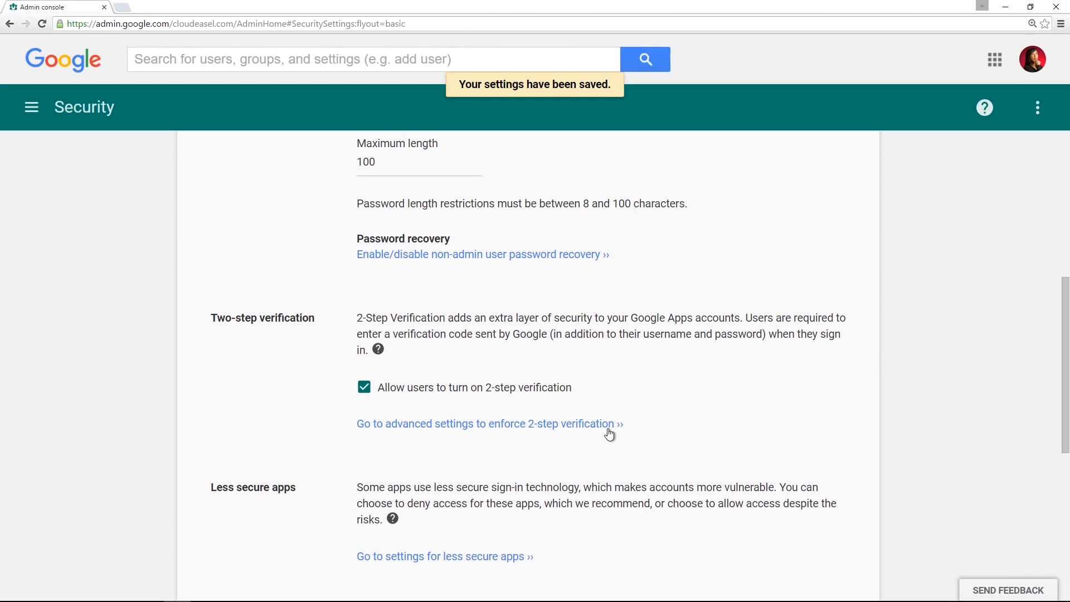
# In advanced 2-step verification settings, choose 'Turn on enforcement from date' and select the start date
pyautogui.click(485, 423)
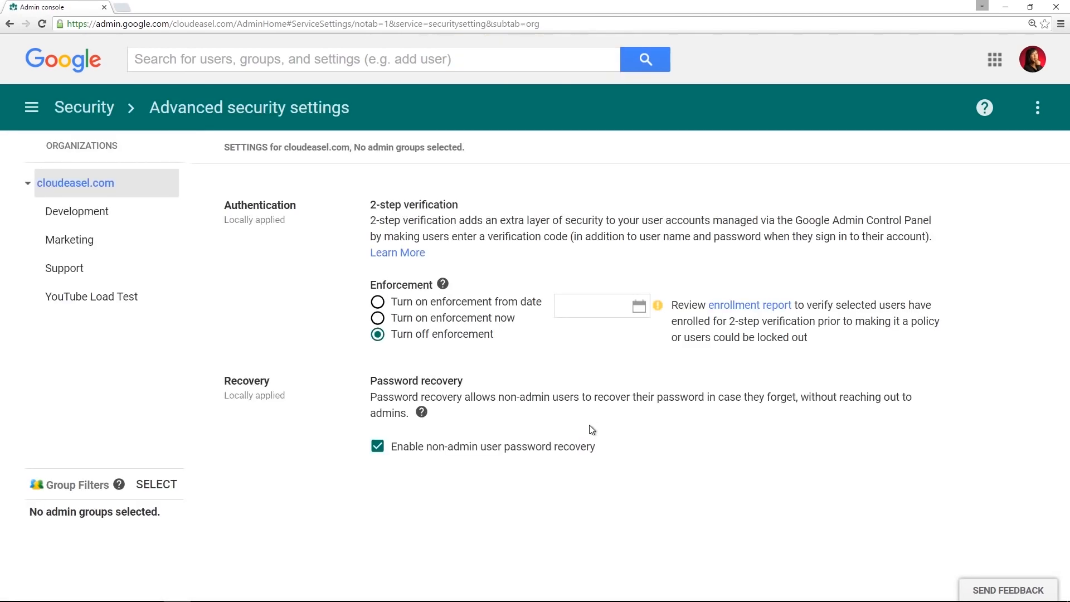
pyautogui.click(378, 302)
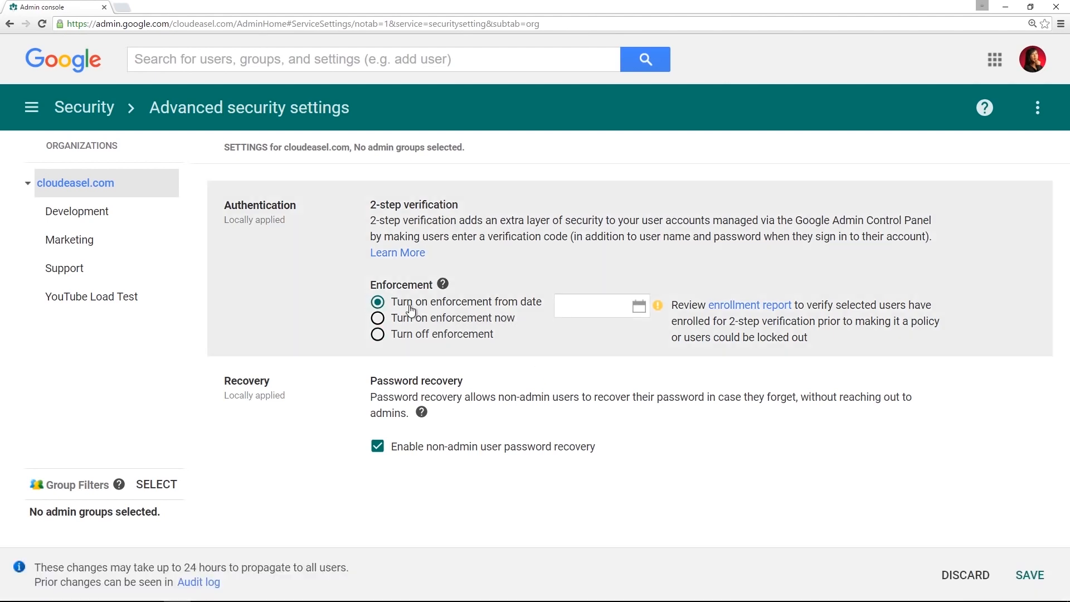
pyautogui.click(600, 305)
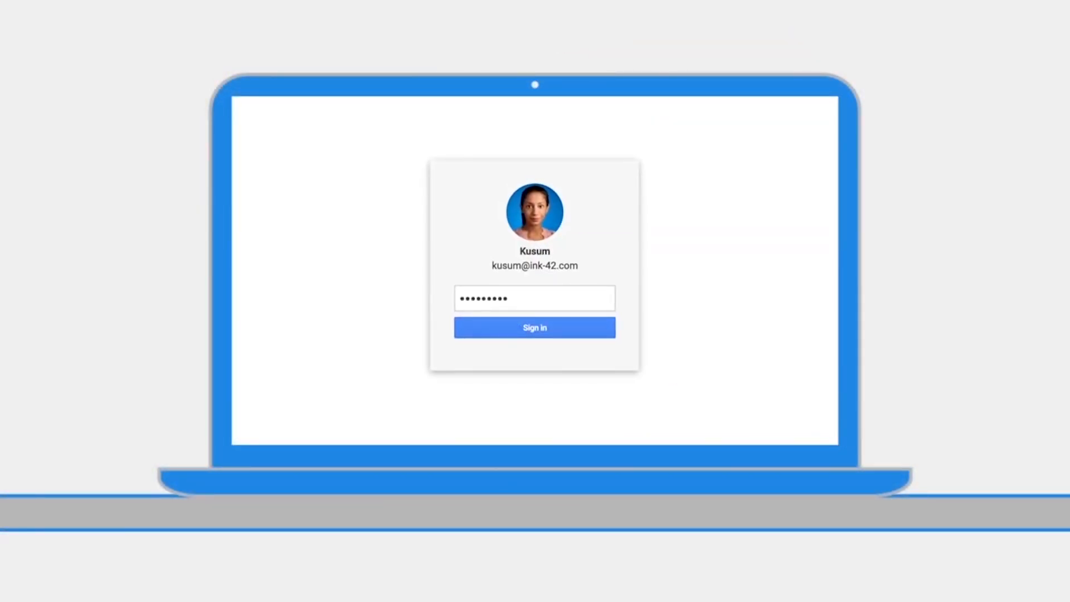
# Under Gmail Authenticate email, generate a new 2048-bit DKIM record with prefix google
pyautogui.click(533, 328)
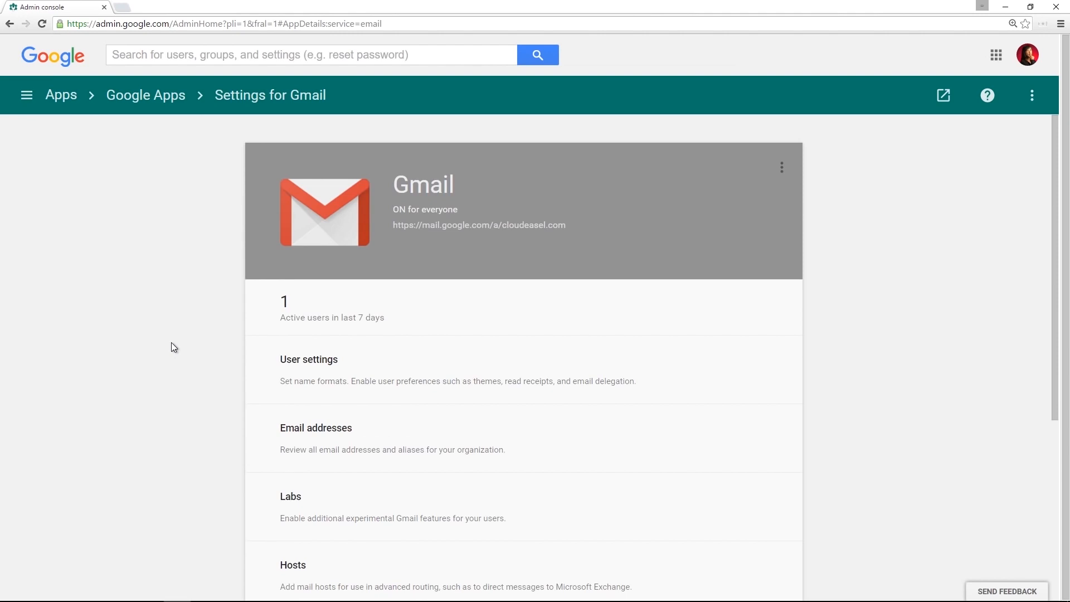
pyautogui.click(317, 409)
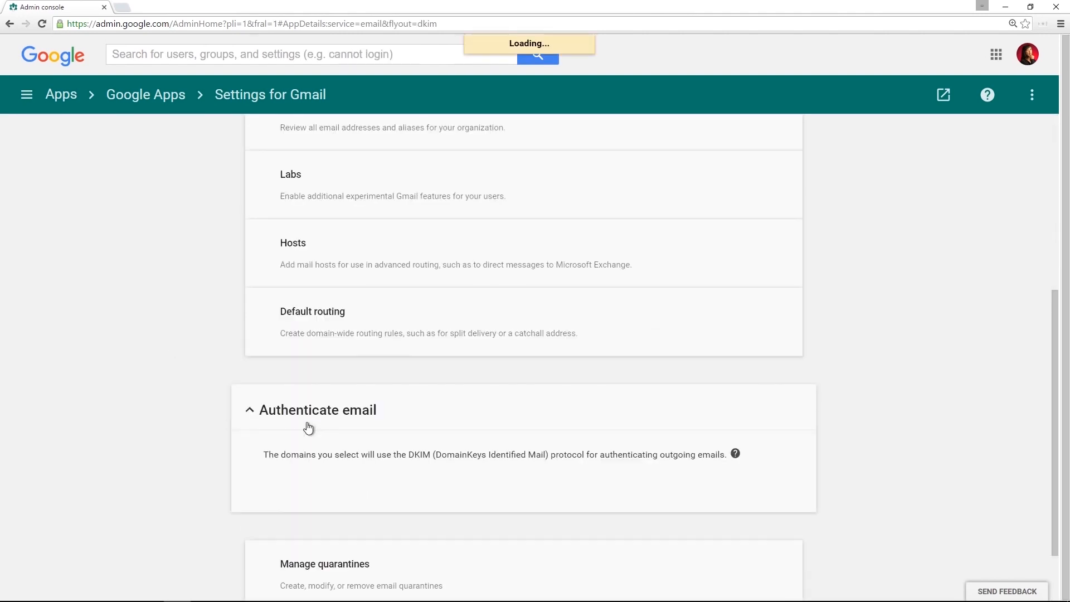
pyautogui.click(518, 441)
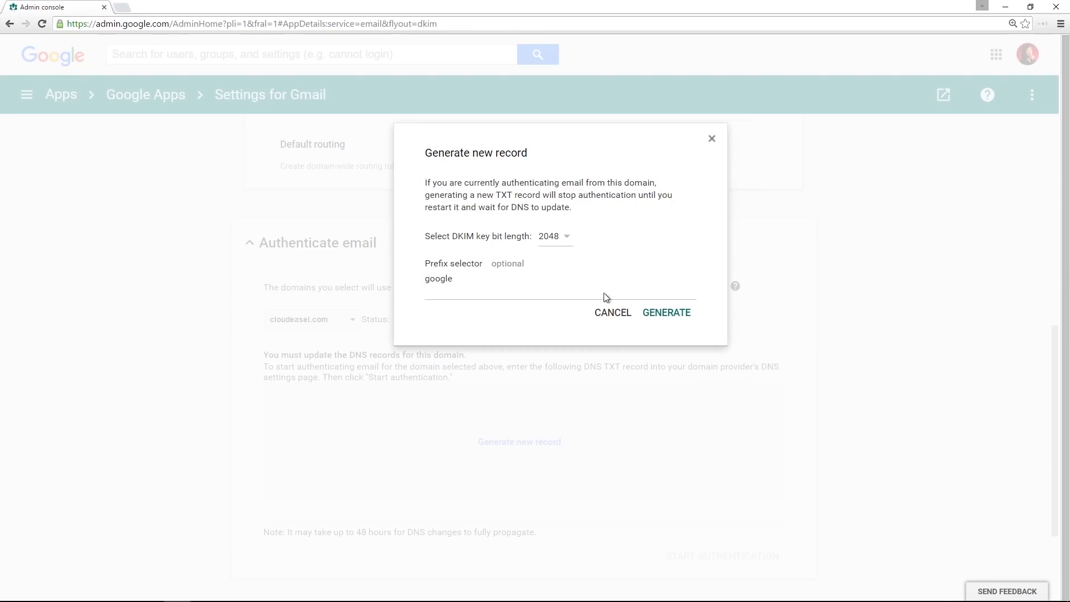
pyautogui.click(164, 6)
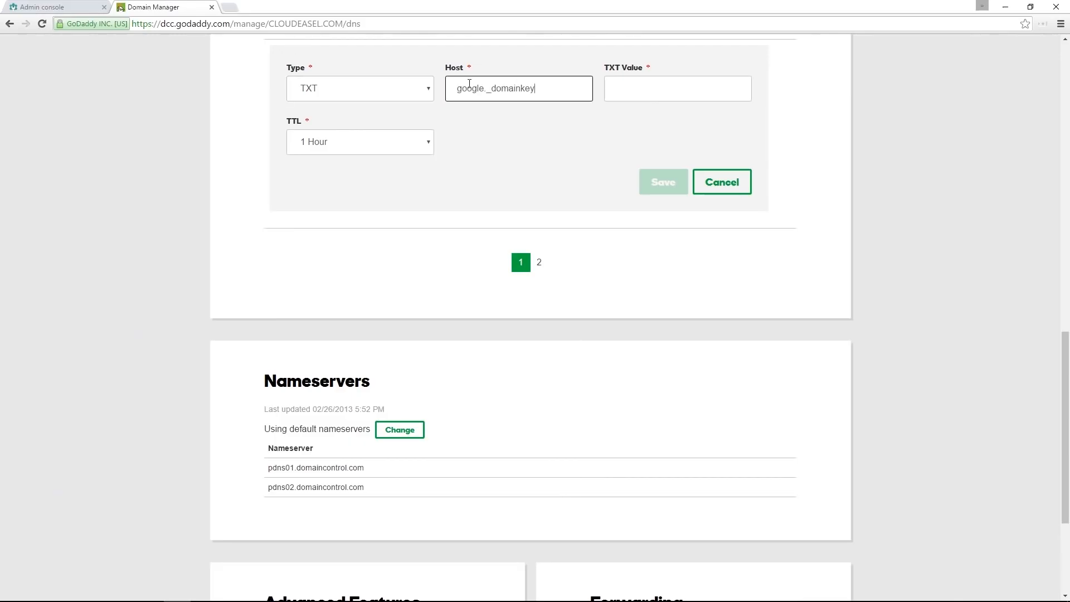